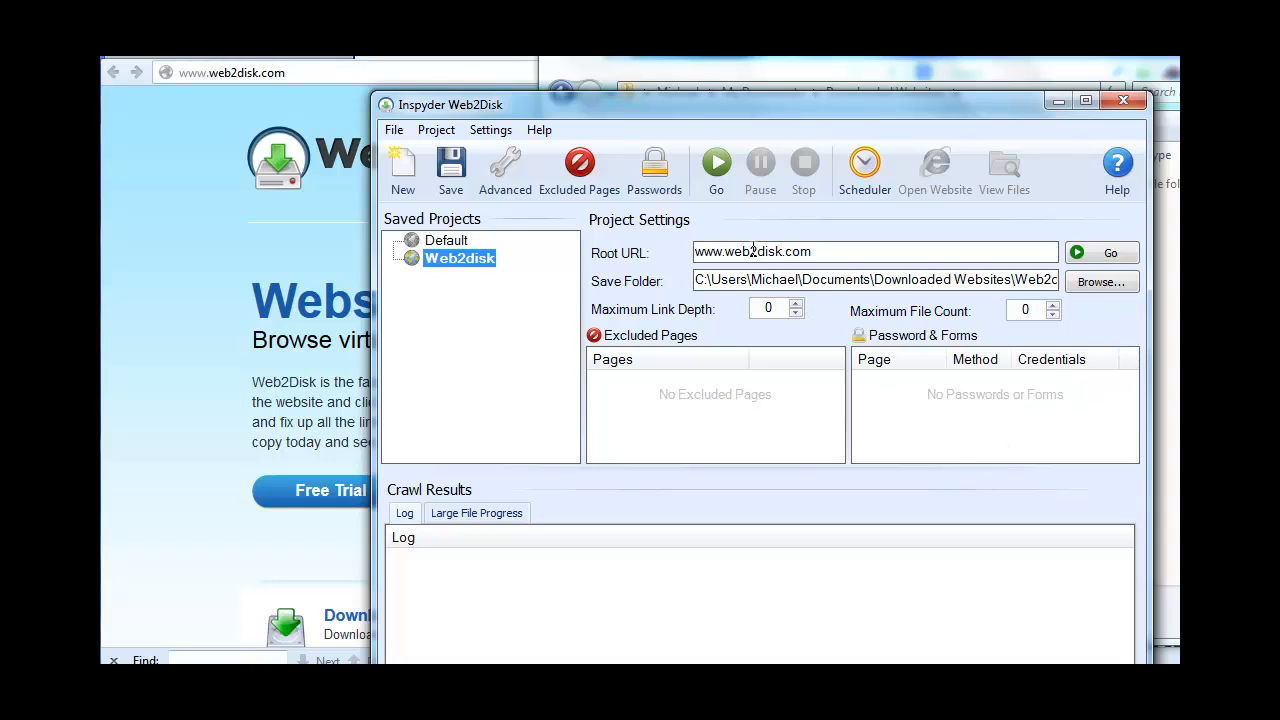
pyautogui.moveTo(505, 165)
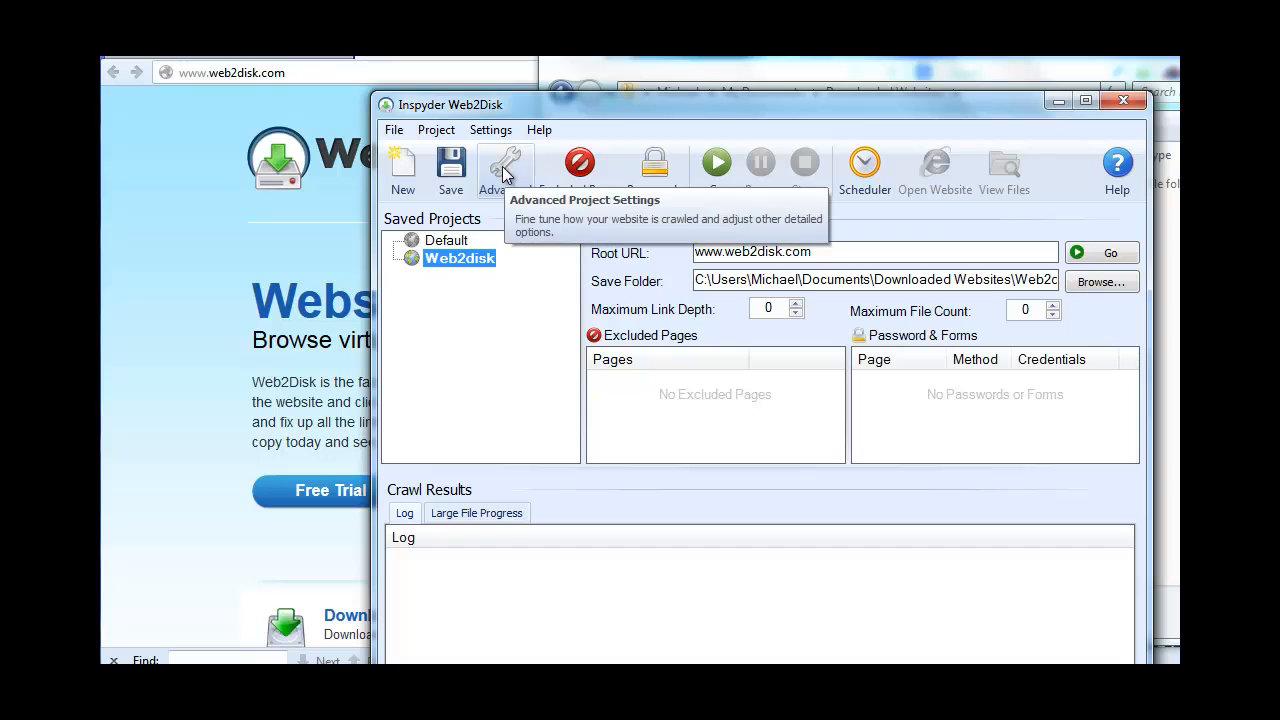
pyautogui.click(492, 165)
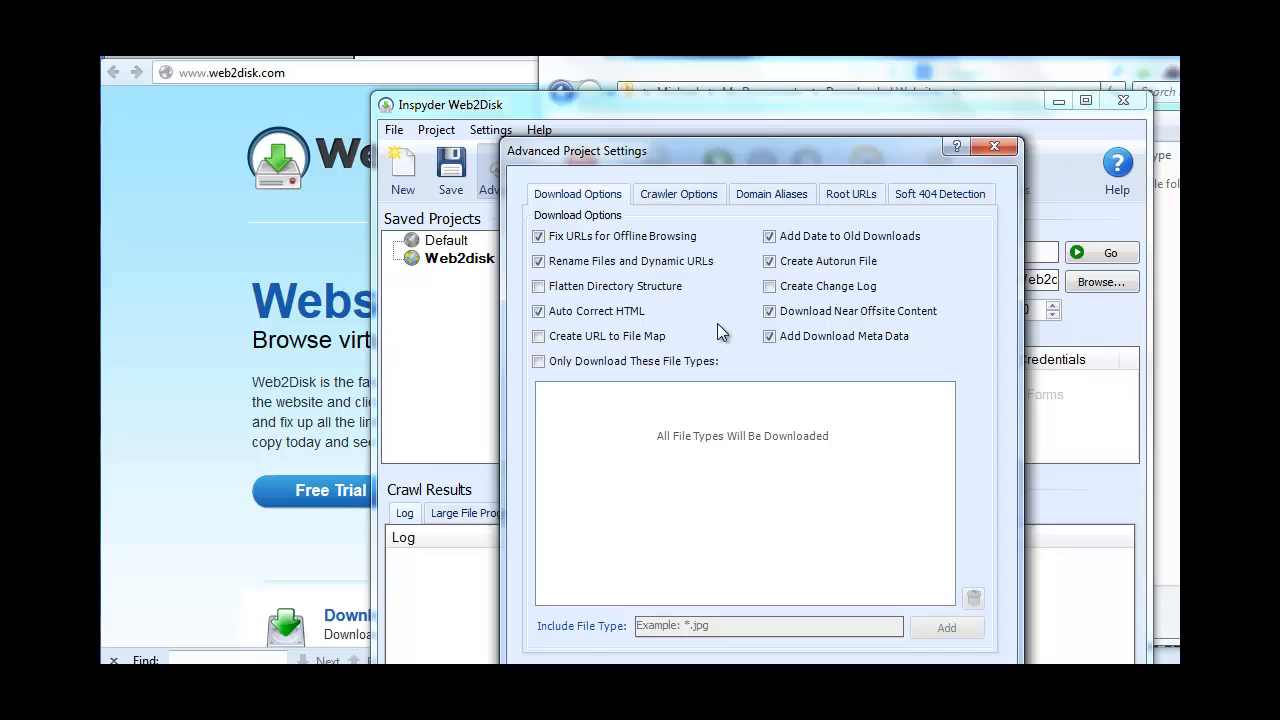
# - Enable 'Only Download These File Types', add .jpg as the only included type, and confirm
pyautogui.click(539, 361)
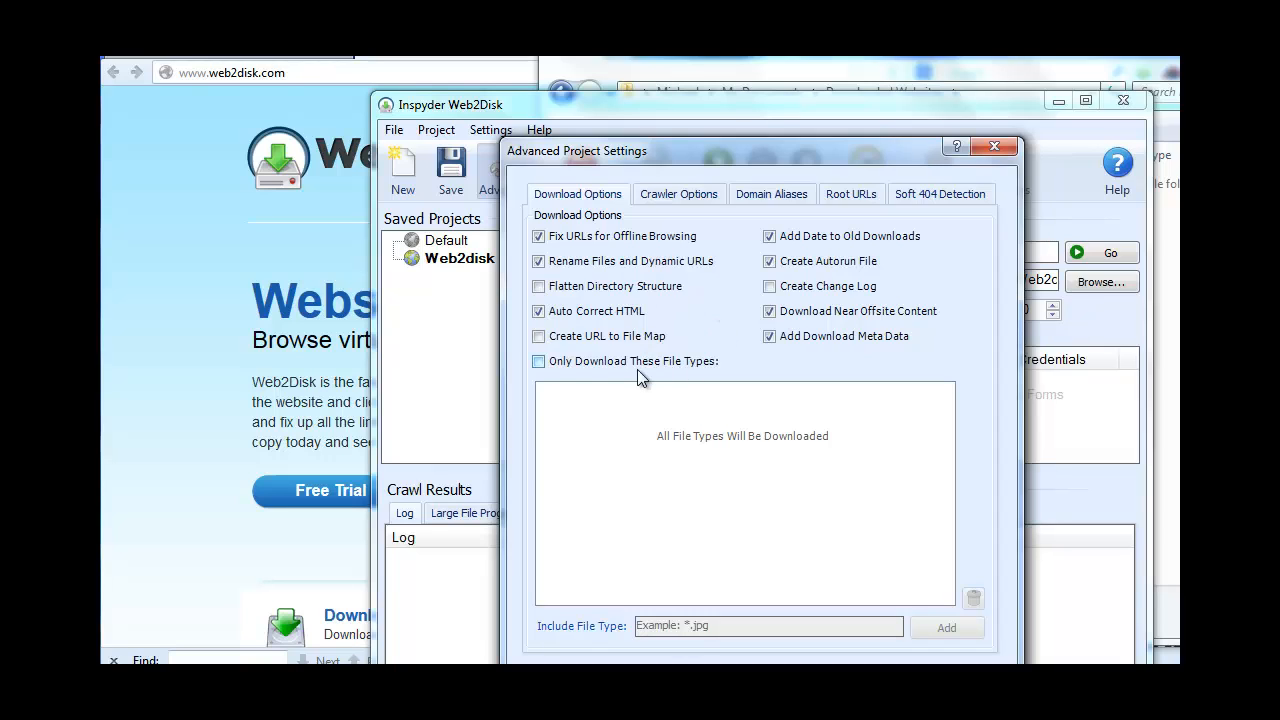
pyautogui.moveTo(582, 370)
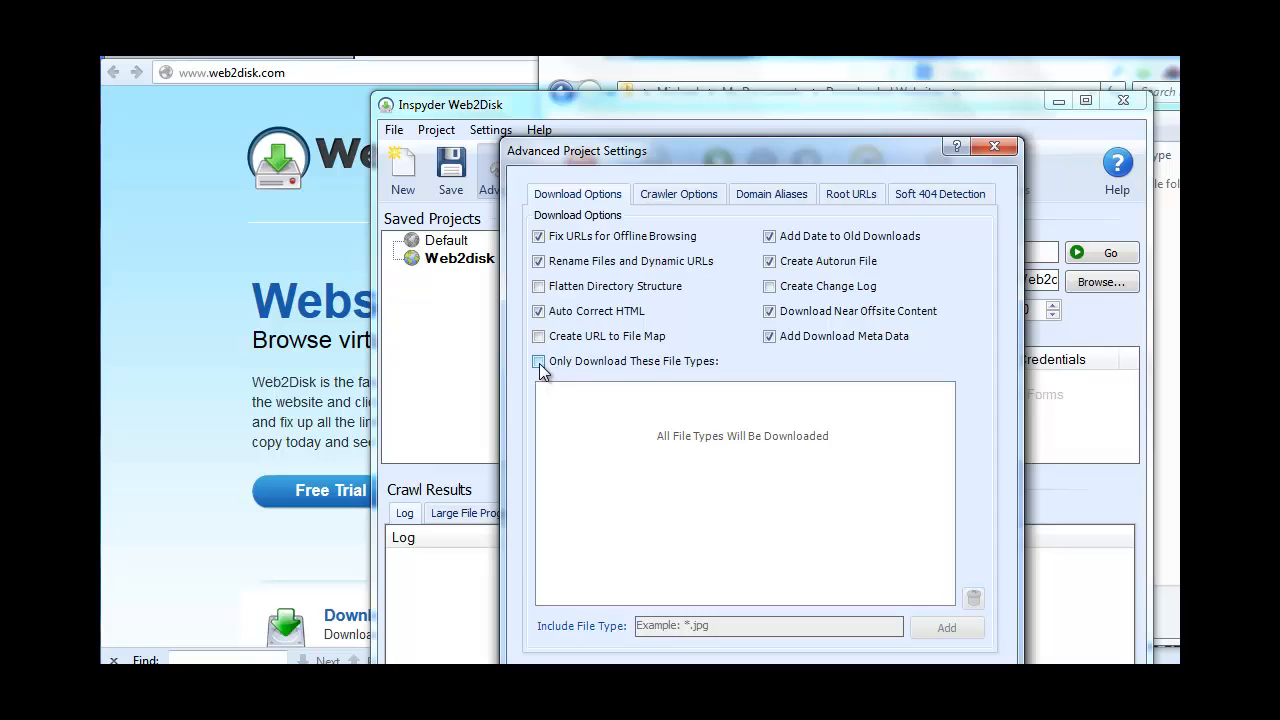
pyautogui.click(538, 361)
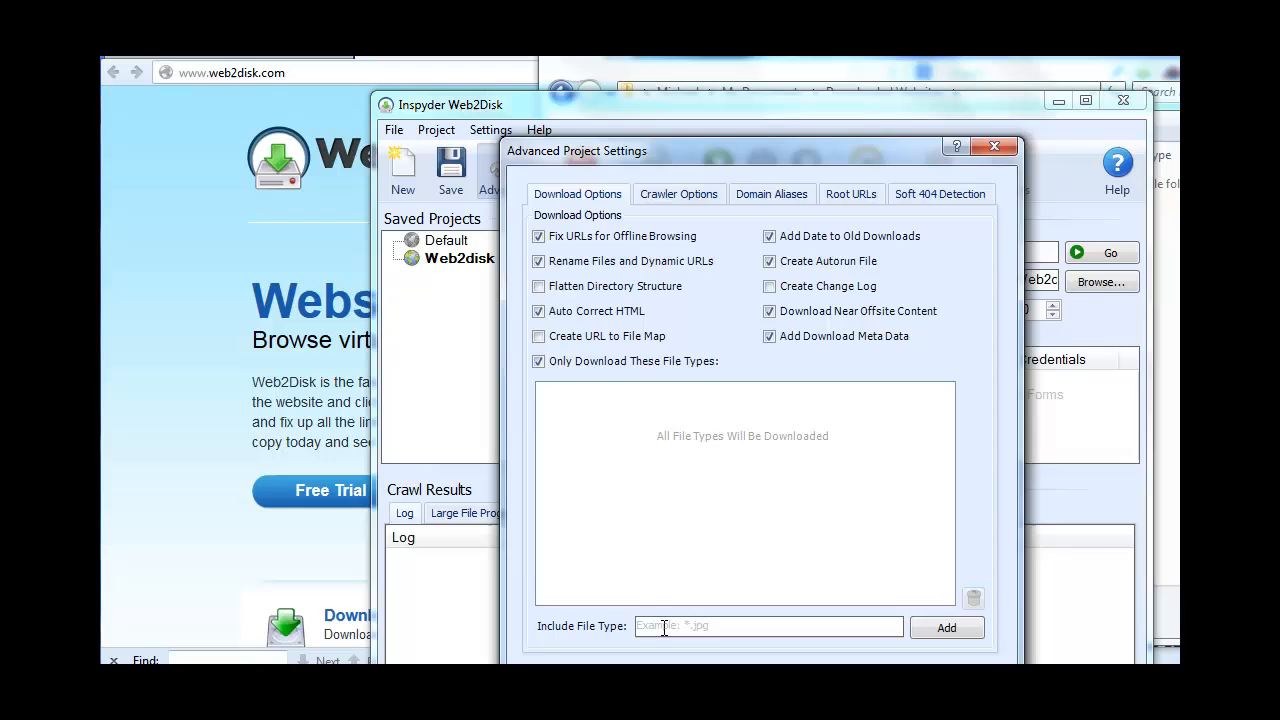
pyautogui.click(768, 626)
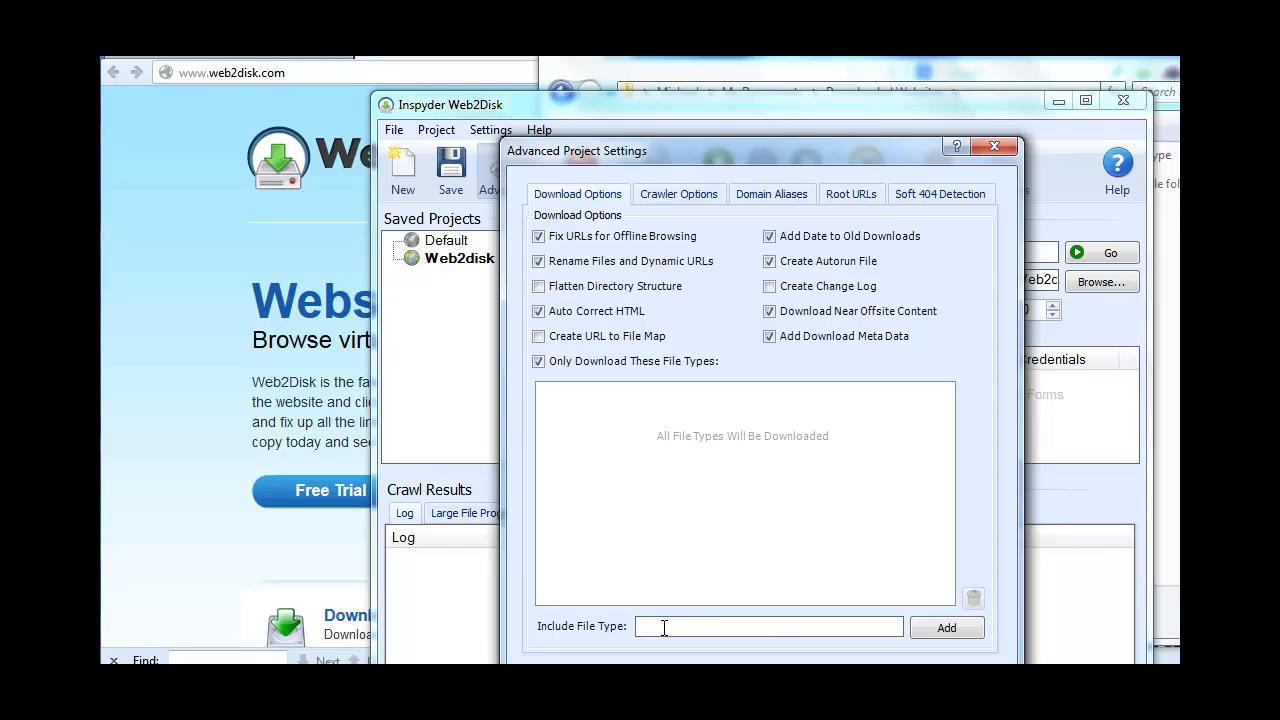
pyautogui.write('.jpg')
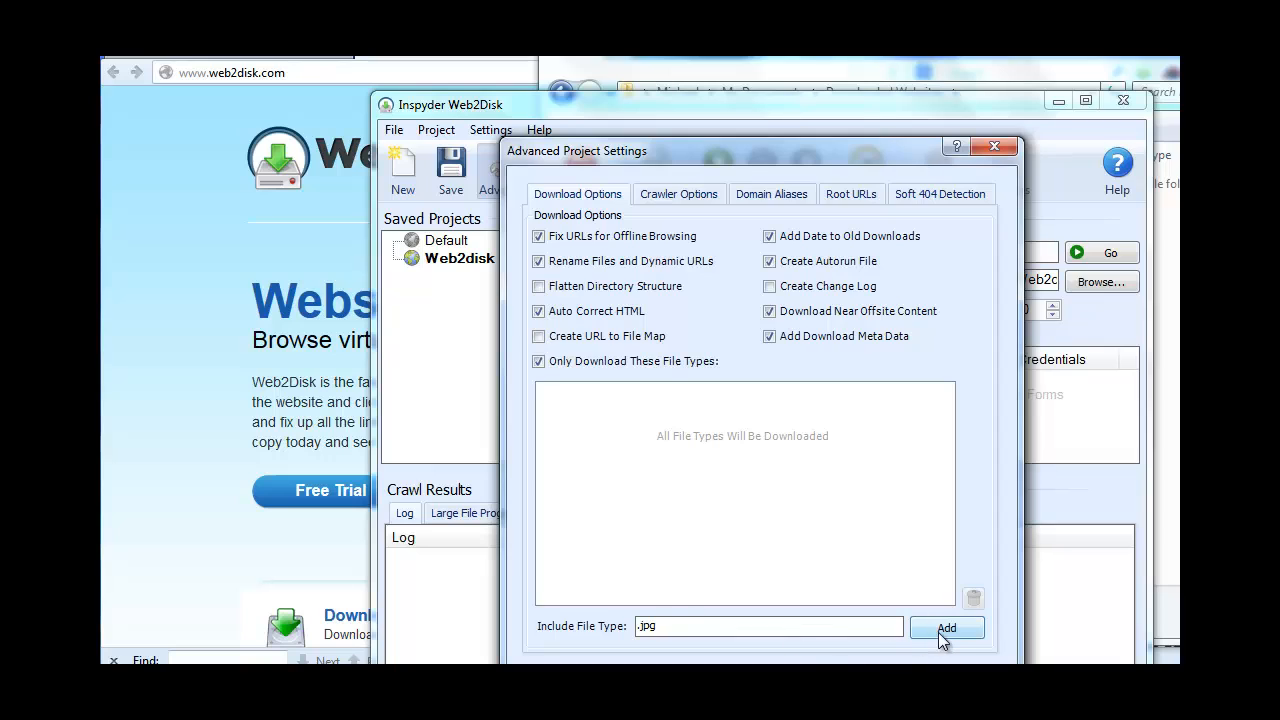
pyautogui.click(946, 628)
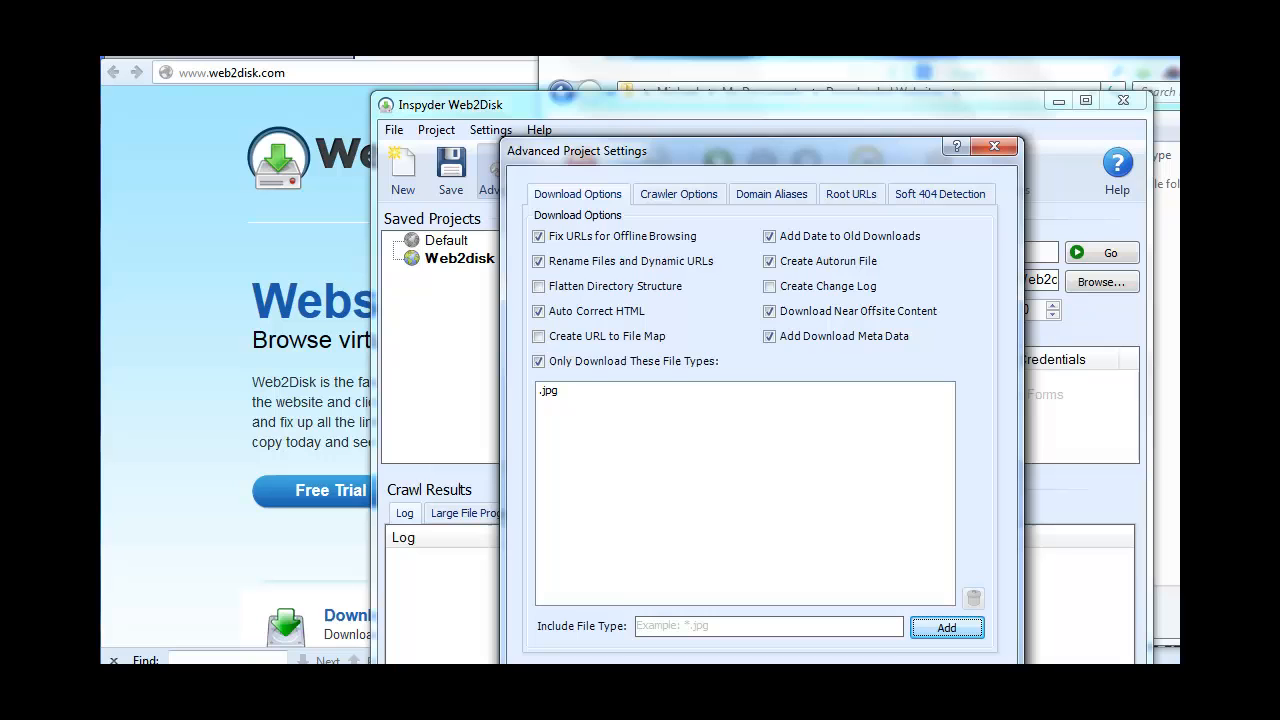
pyautogui.click(994, 147)
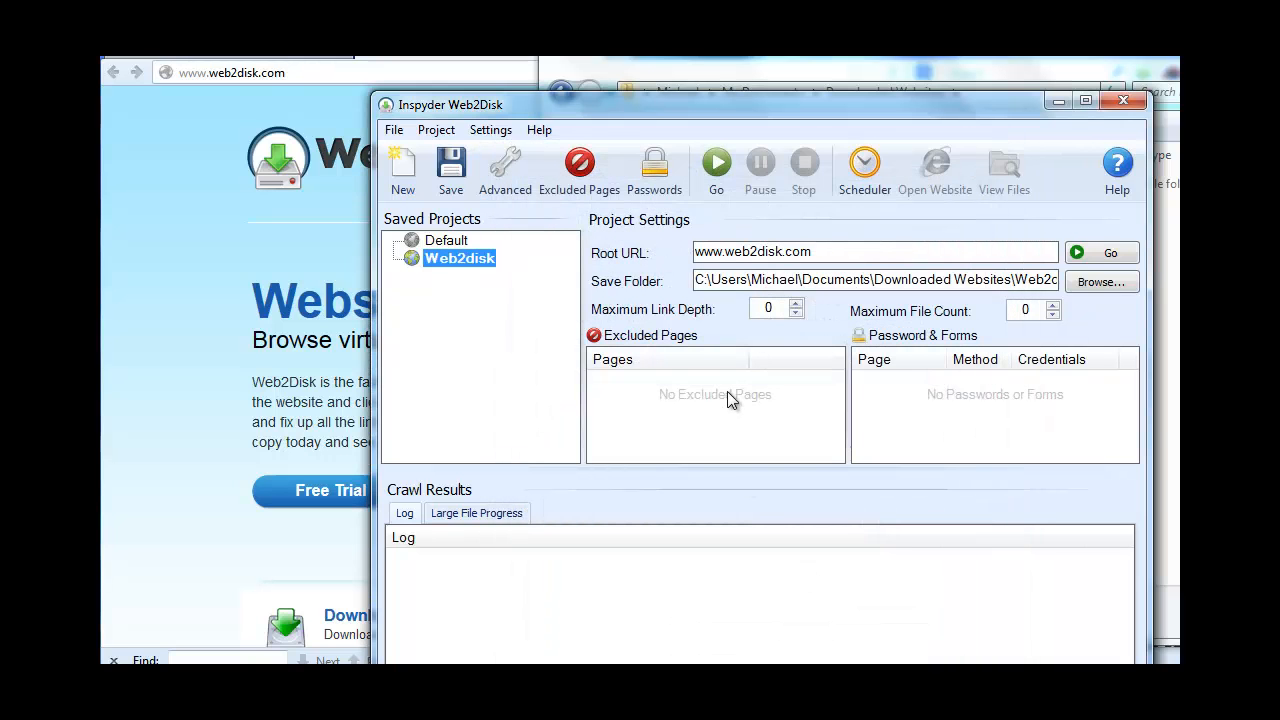
pyautogui.click(716, 162)
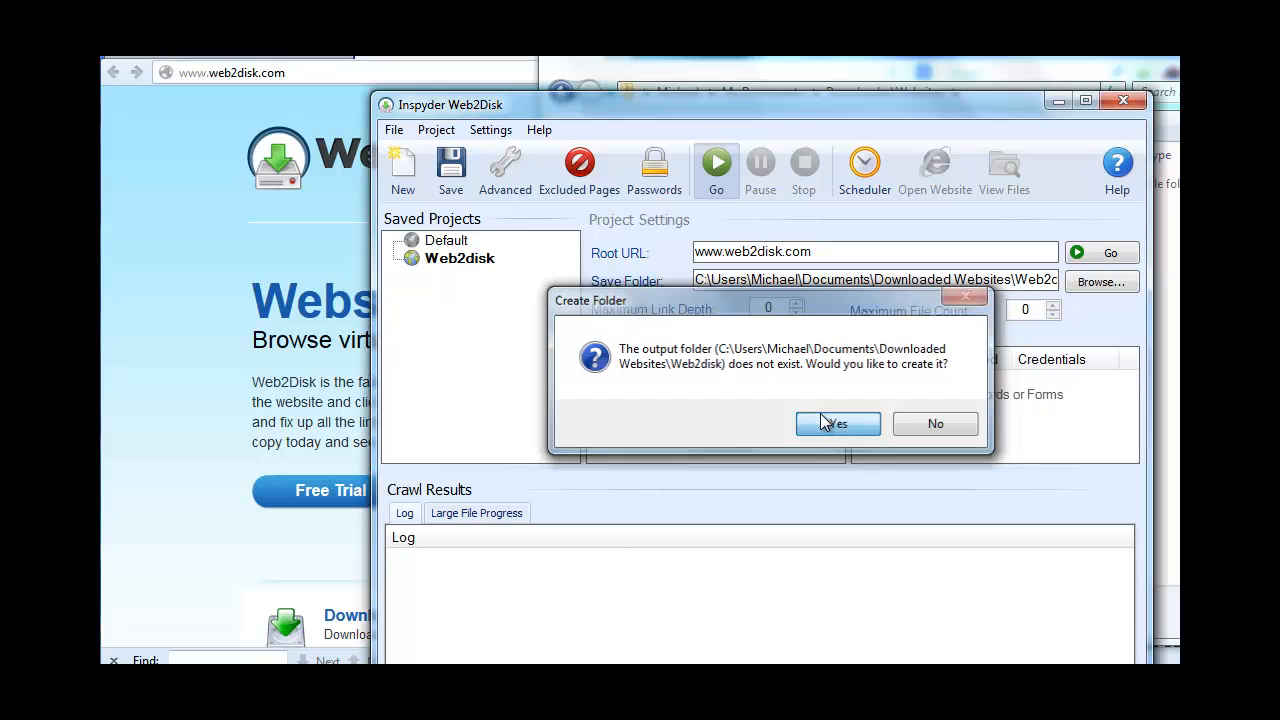
pyautogui.click(837, 423)
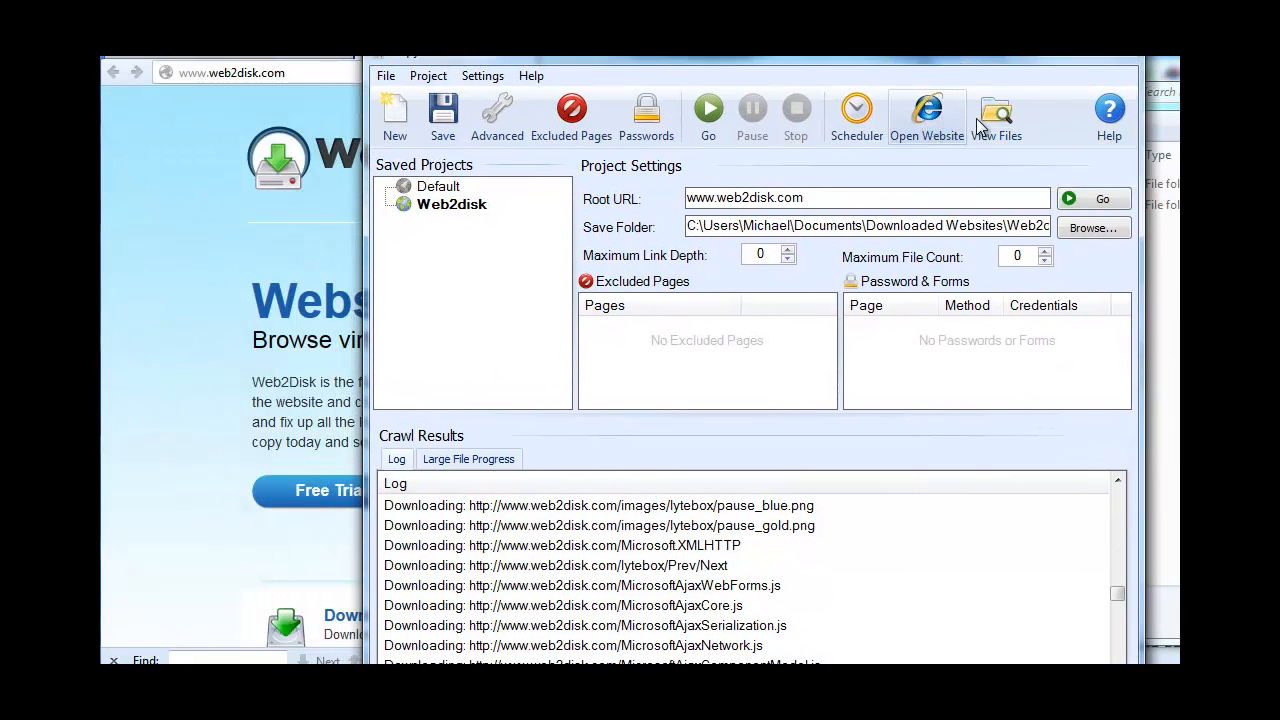
pyautogui.moveTo(996, 113)
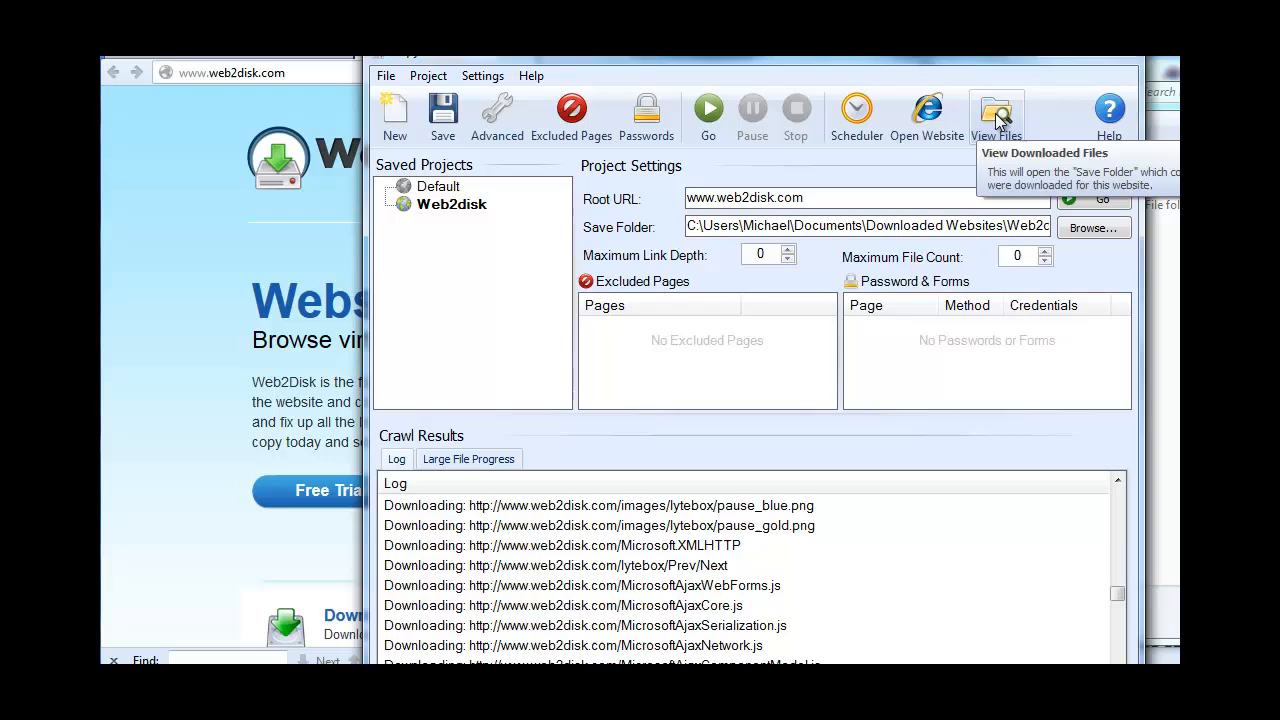
pyautogui.click(996, 110)
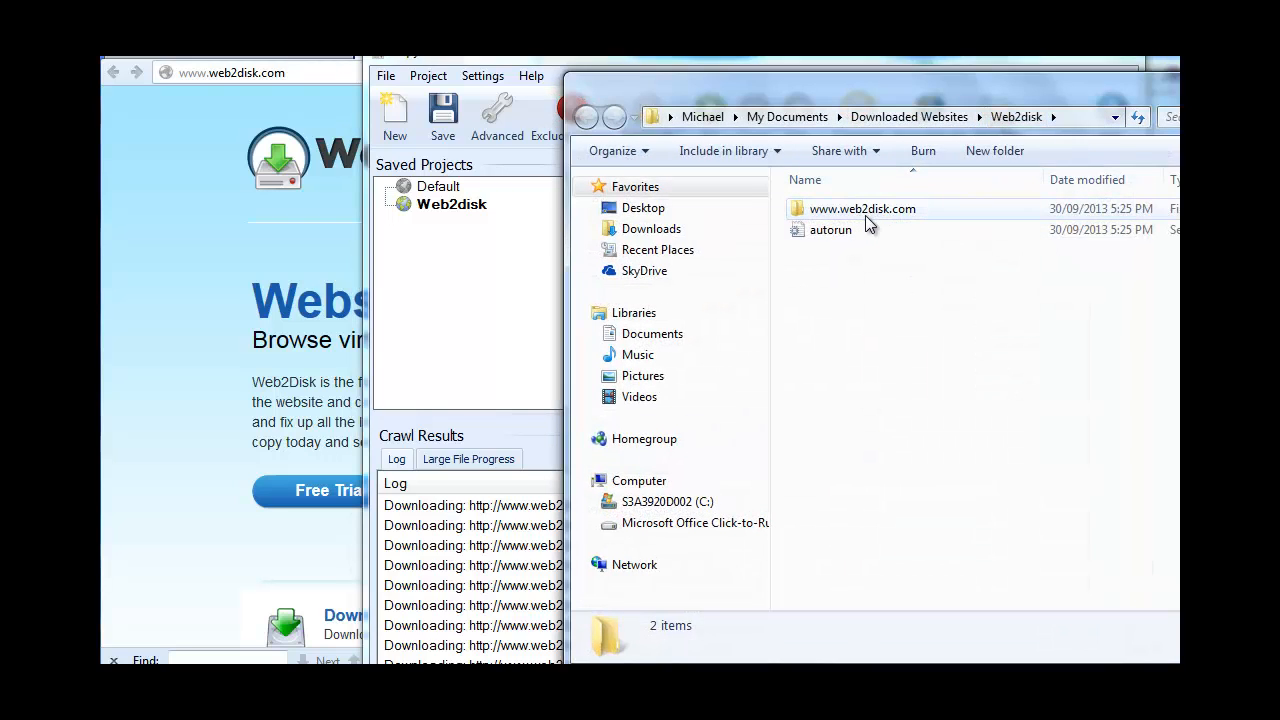
pyautogui.click(862, 208)
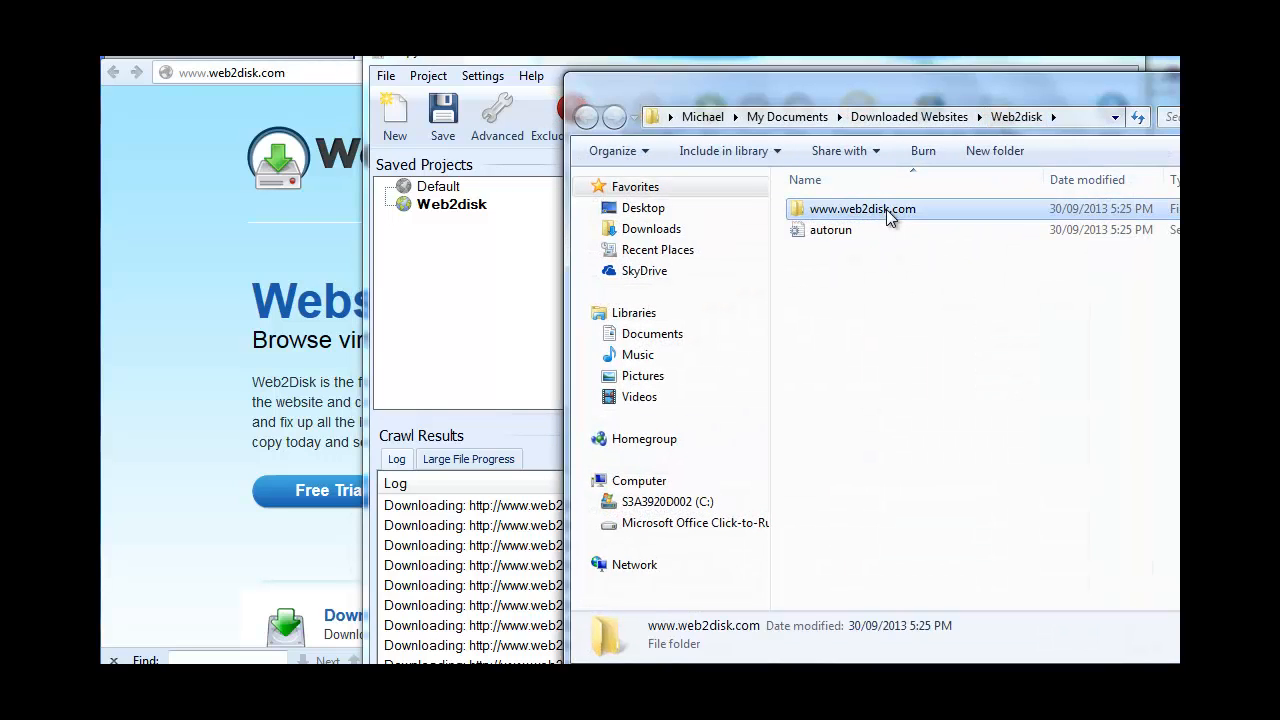
pyautogui.doubleClick(862, 208)
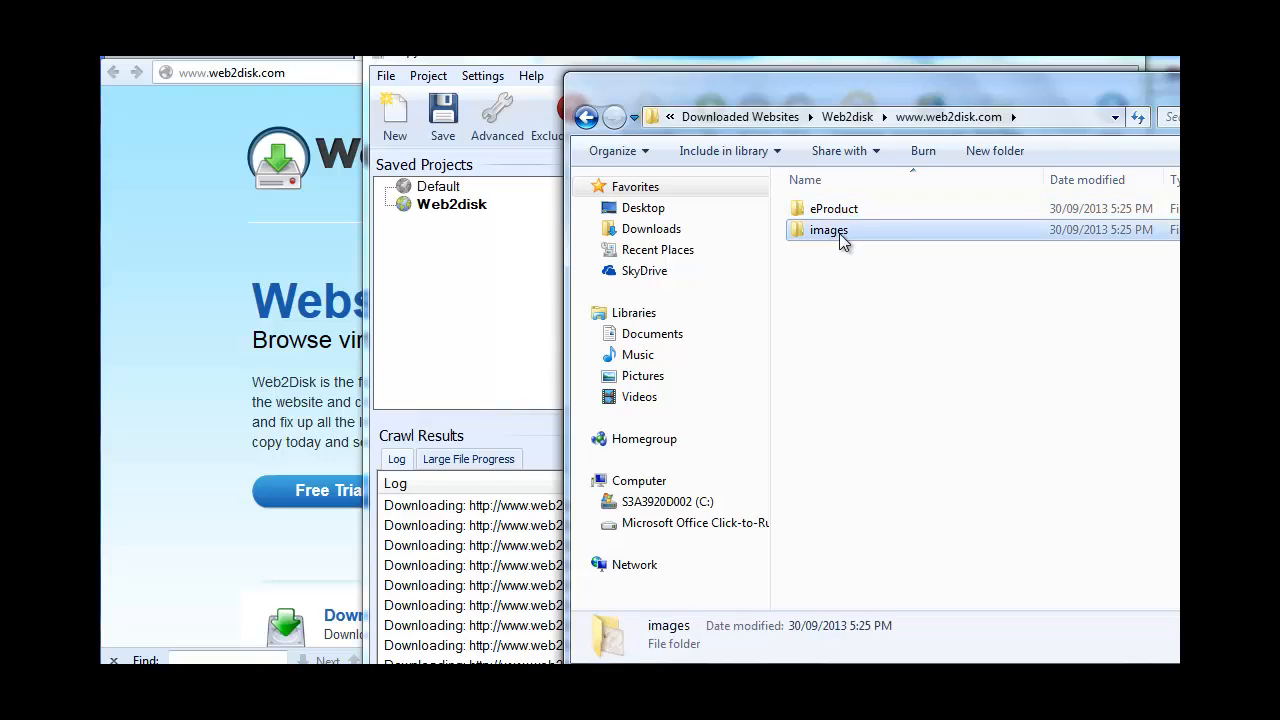
pyautogui.doubleClick(828, 230)
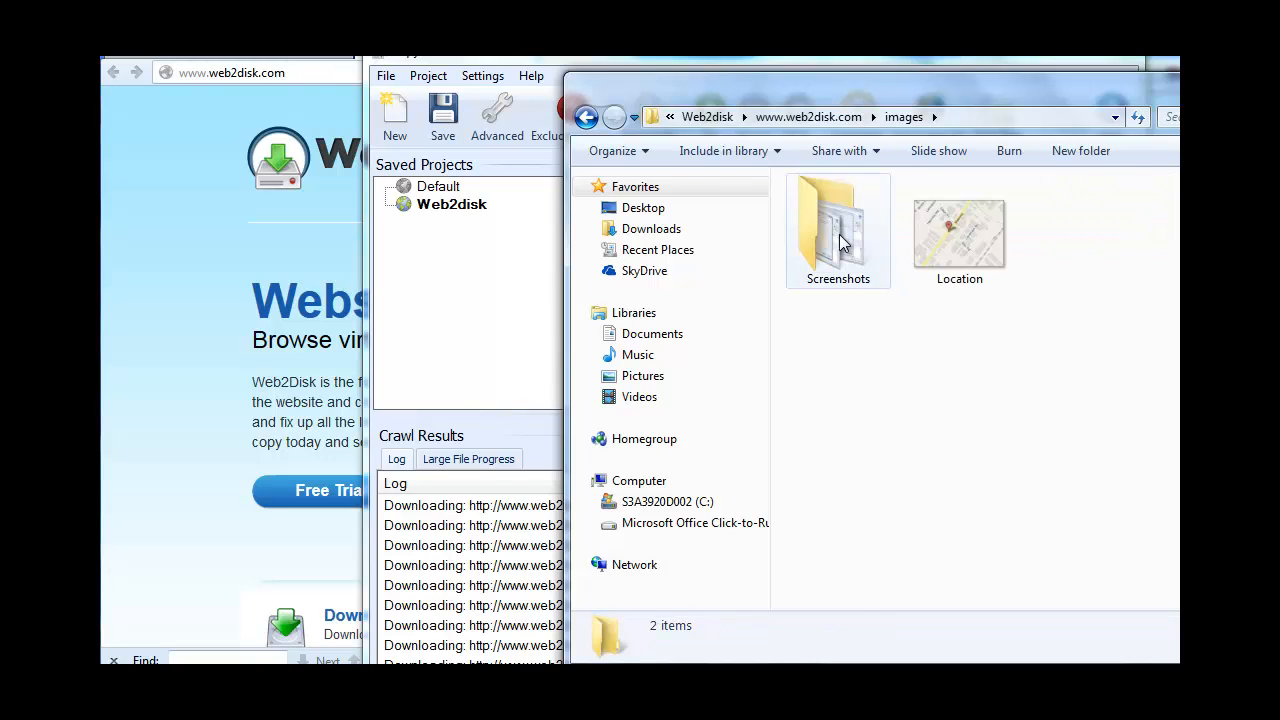
pyautogui.doubleClick(838, 230)
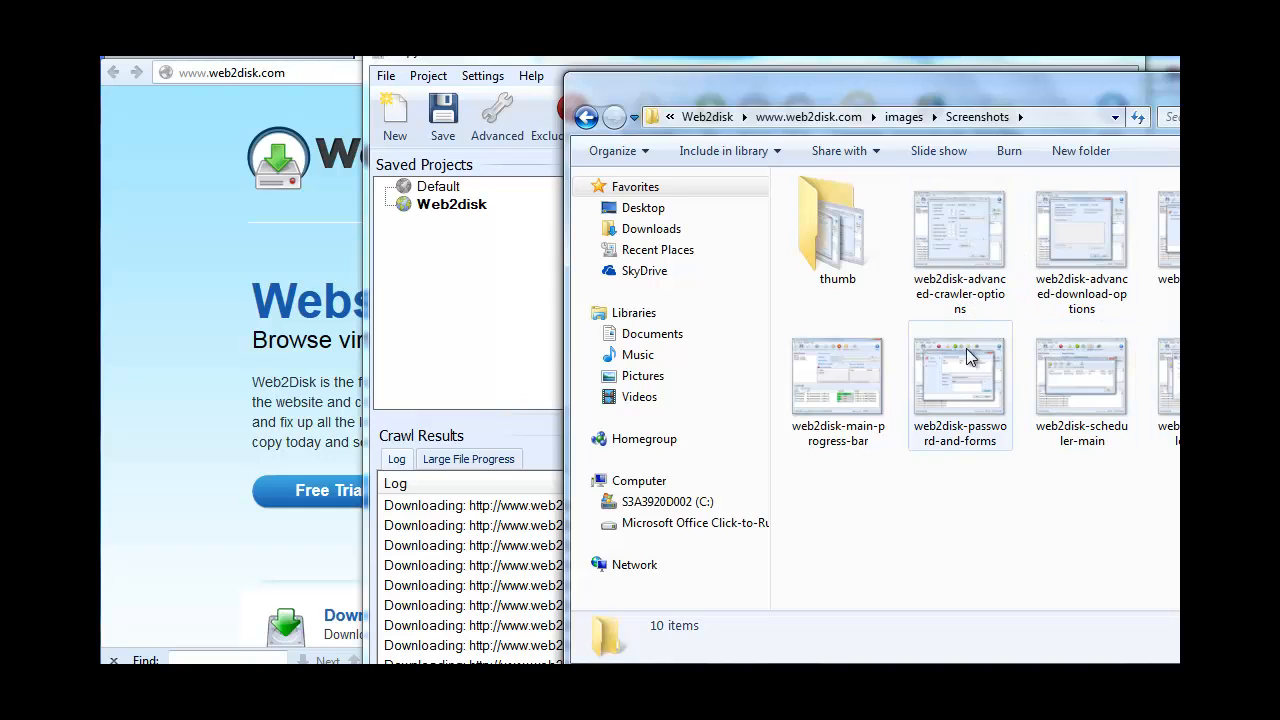
pyautogui.doubleClick(837, 225)
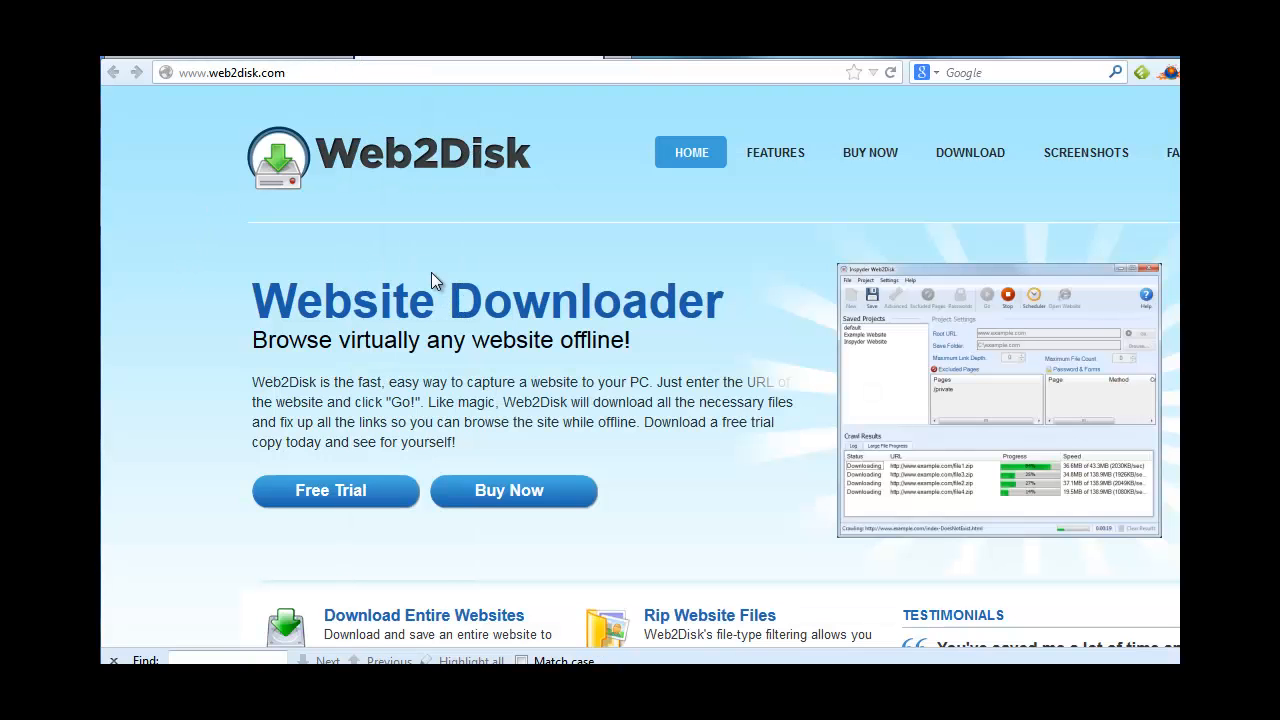
pyautogui.moveTo(722, 282)
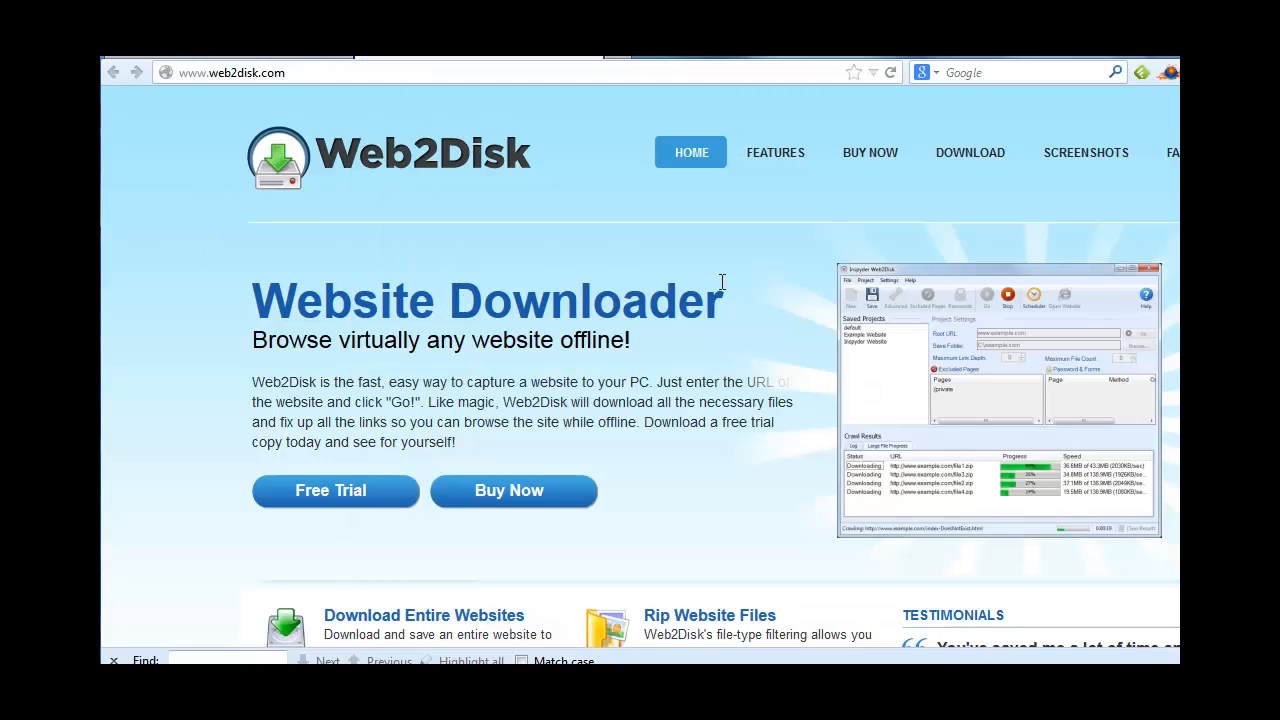